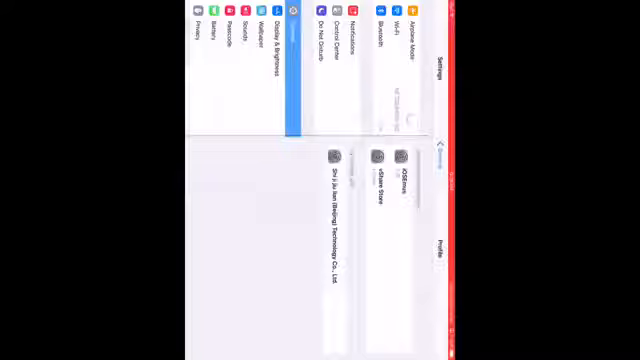
Select the vShare Store profile under General > Profiles to show its Install Profile sheet.
click(390, 160)
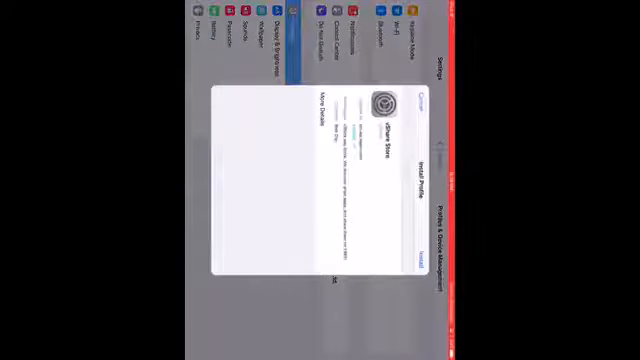